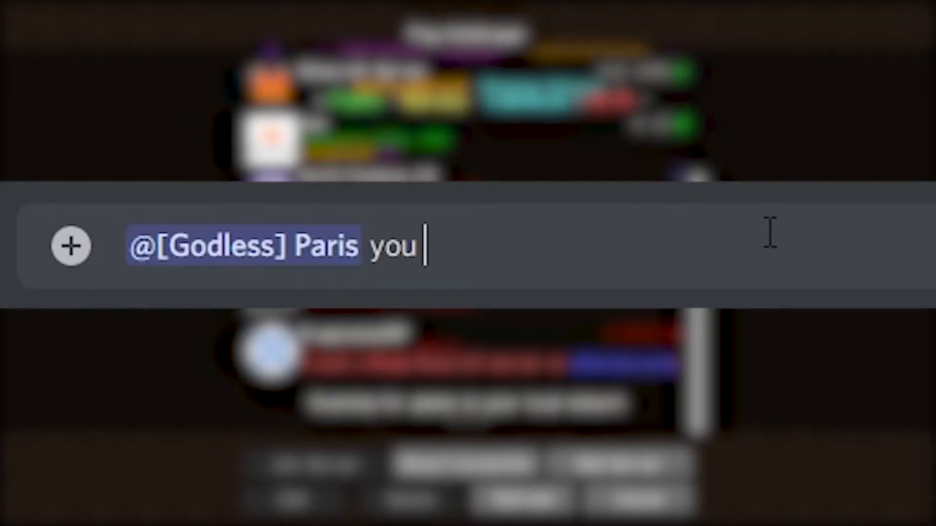
text(little bit)
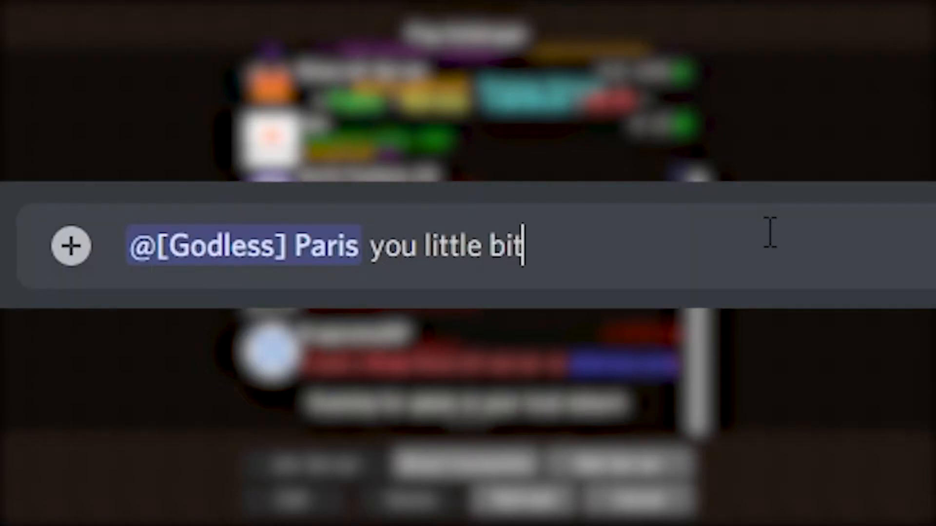
text(ch give me a scri)
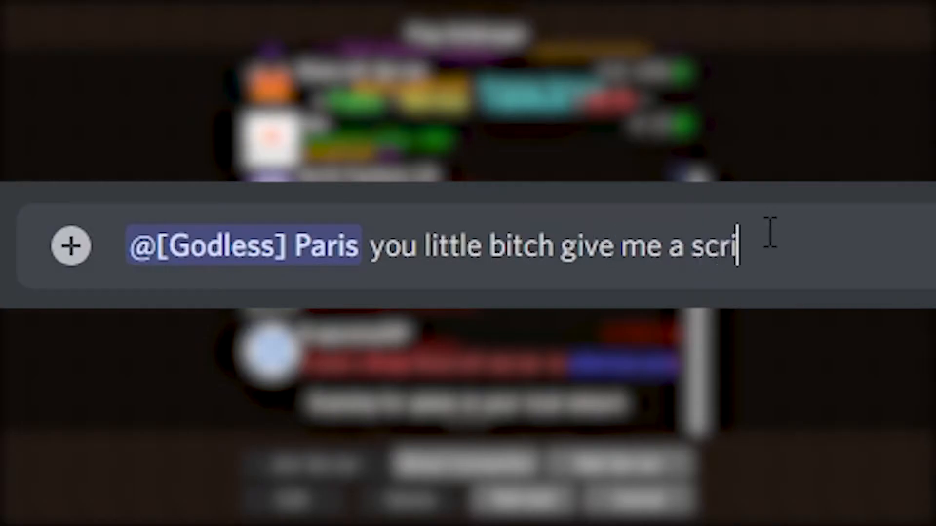
text(pt or else)
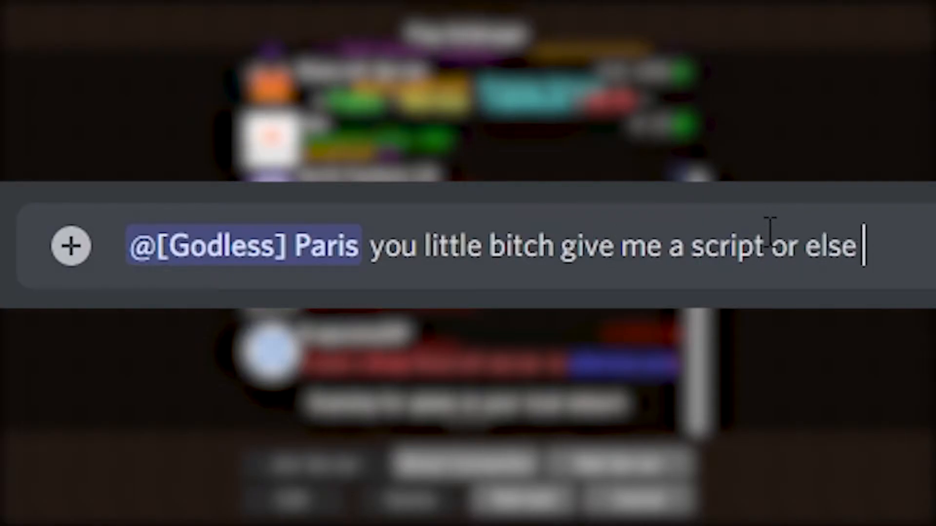
text(you will)
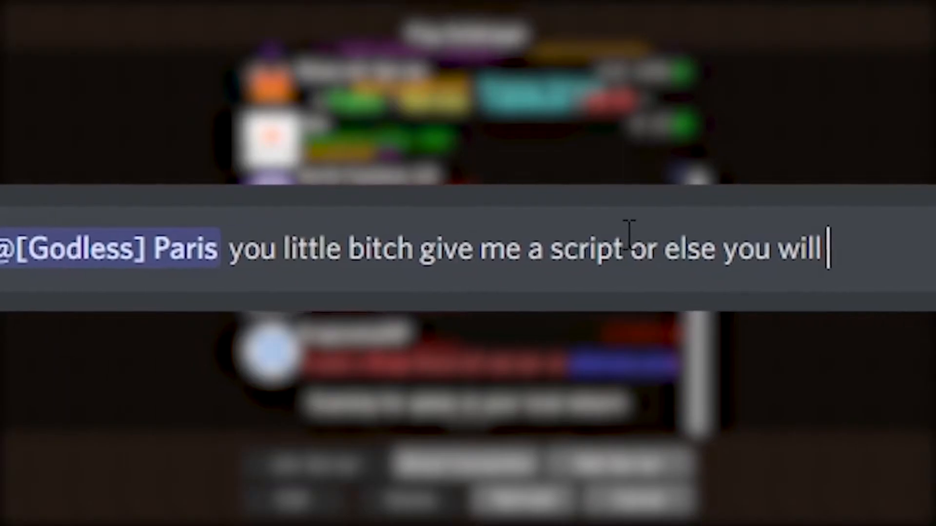
text(perish in)
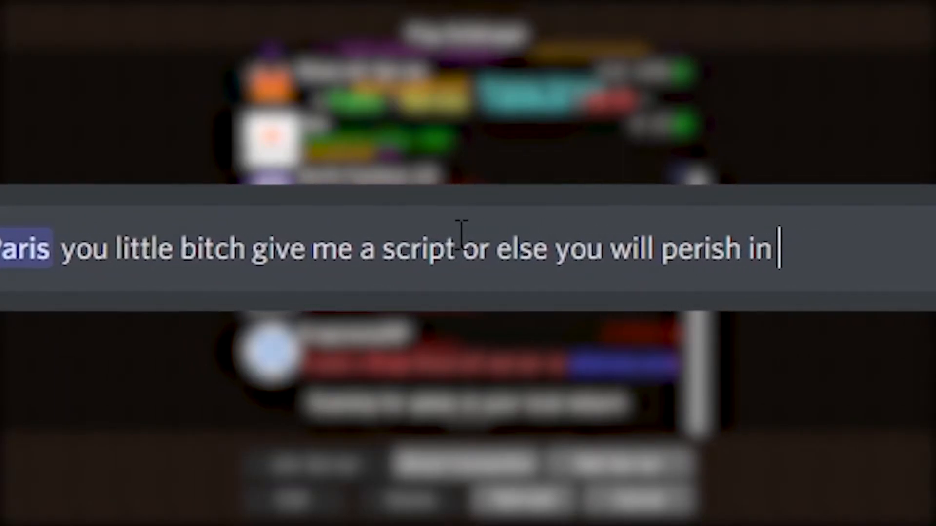
text(the cent)
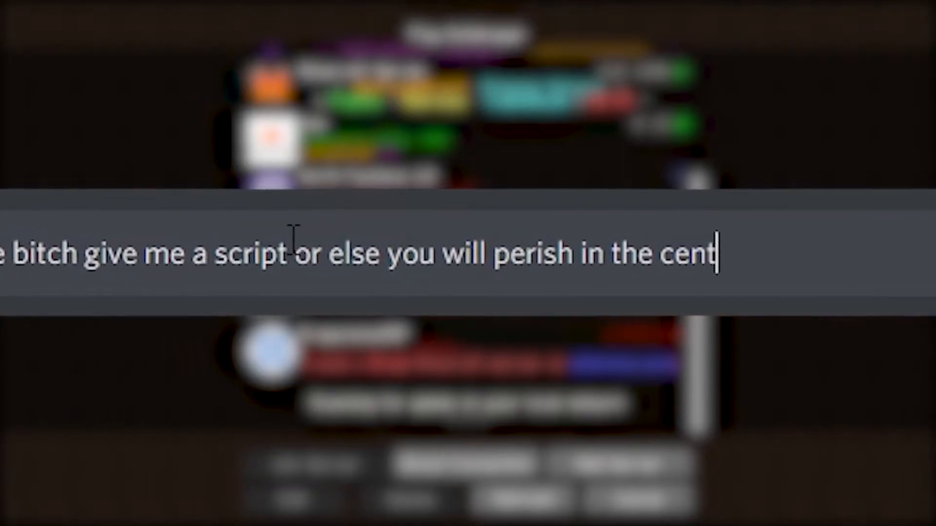